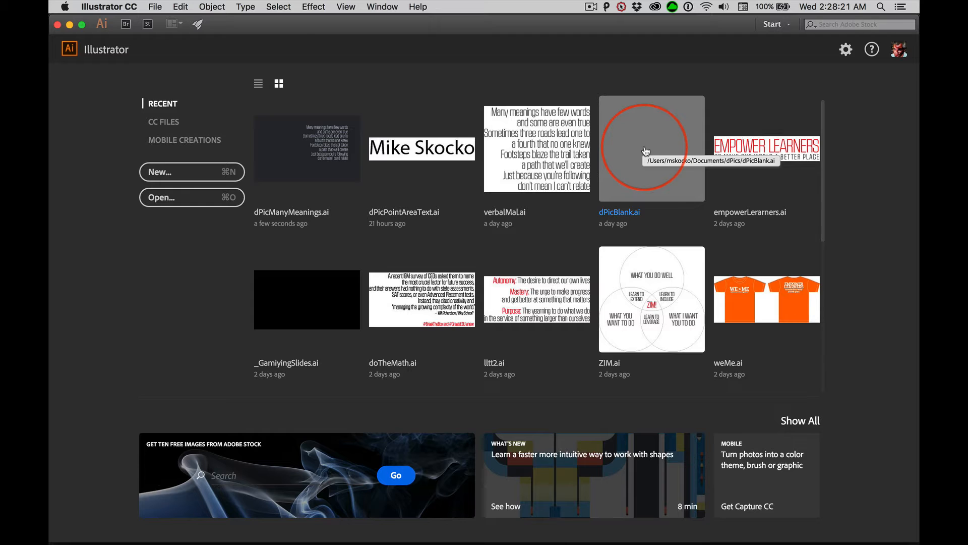
Open the blank dPicBlank.ai document from the recent files list
click(155, 7)
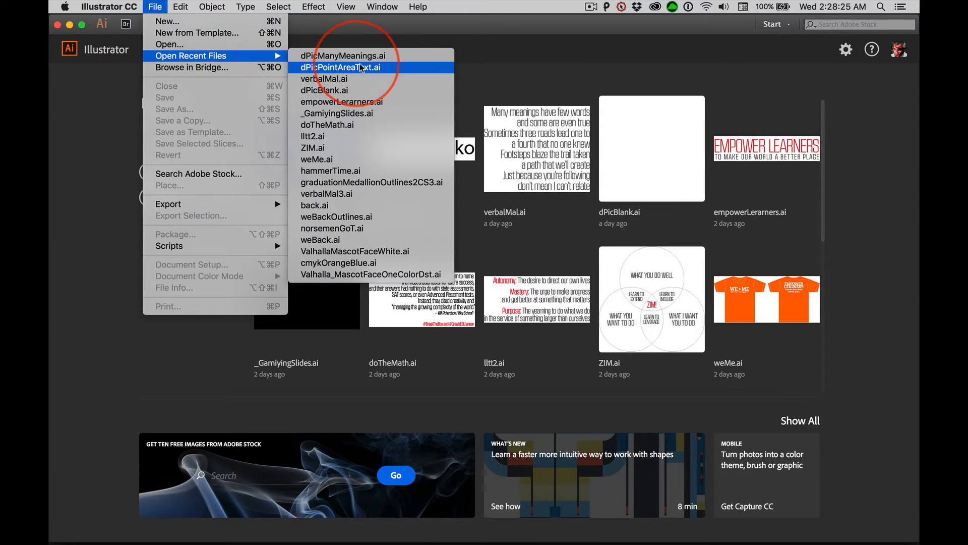
mouse_move(323, 90)
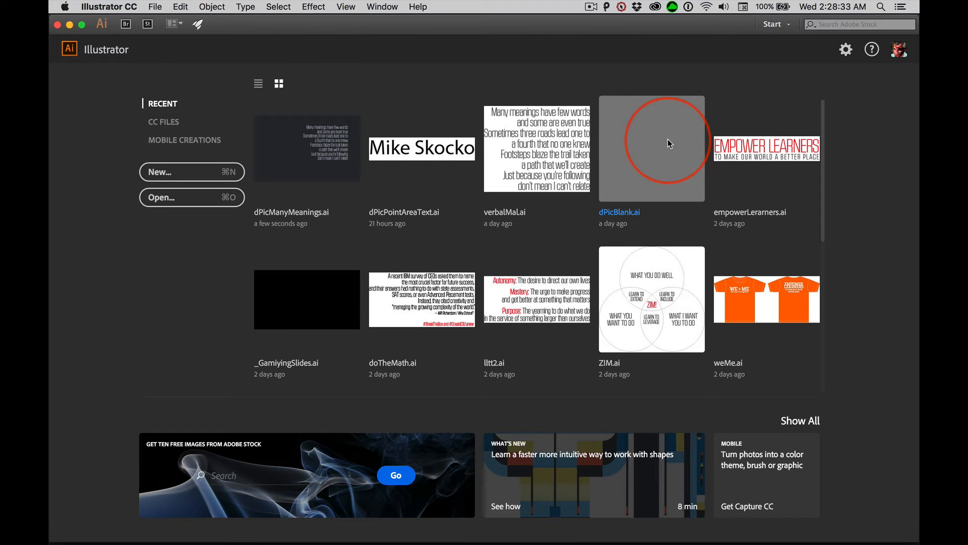
double_click(650, 147)
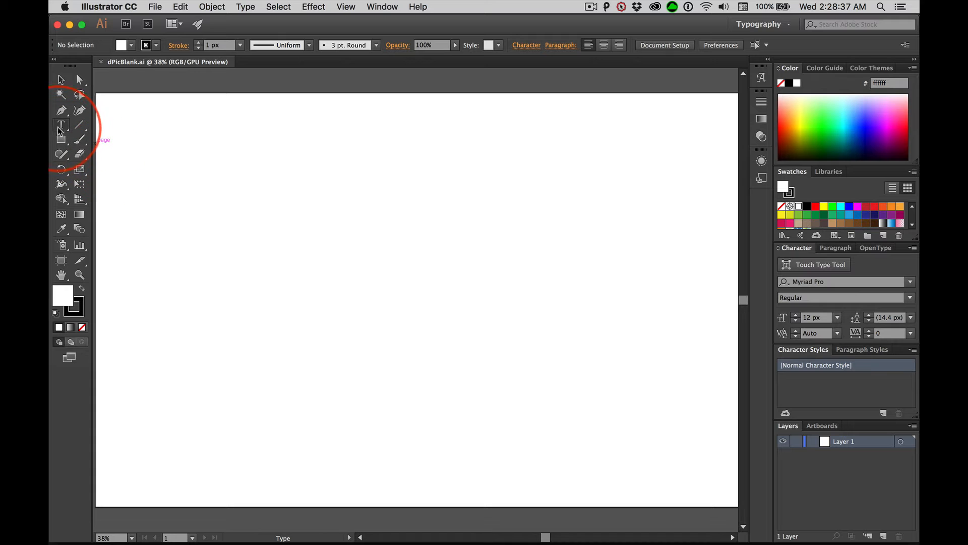
Start a point type object near the top-left of the artboard at 72 px size
click(59, 78)
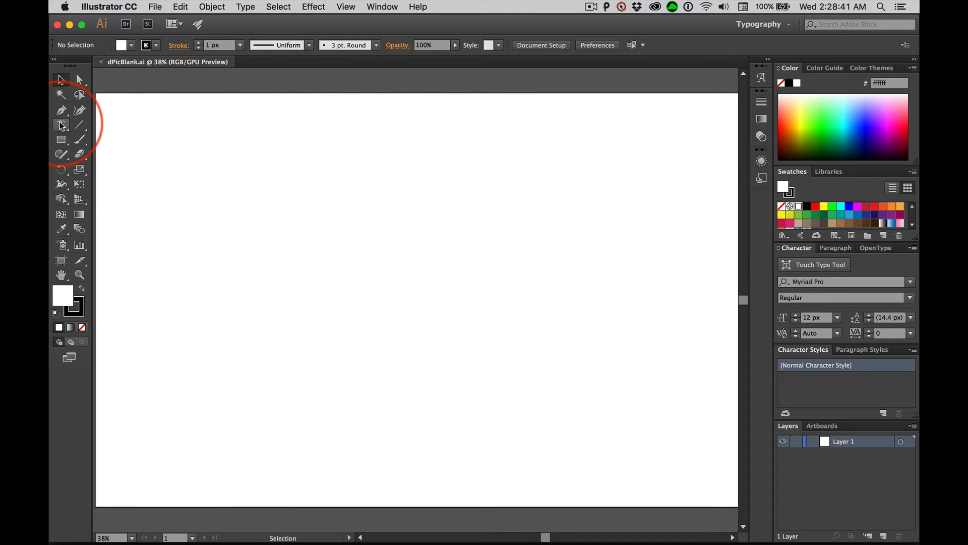
click(61, 125)
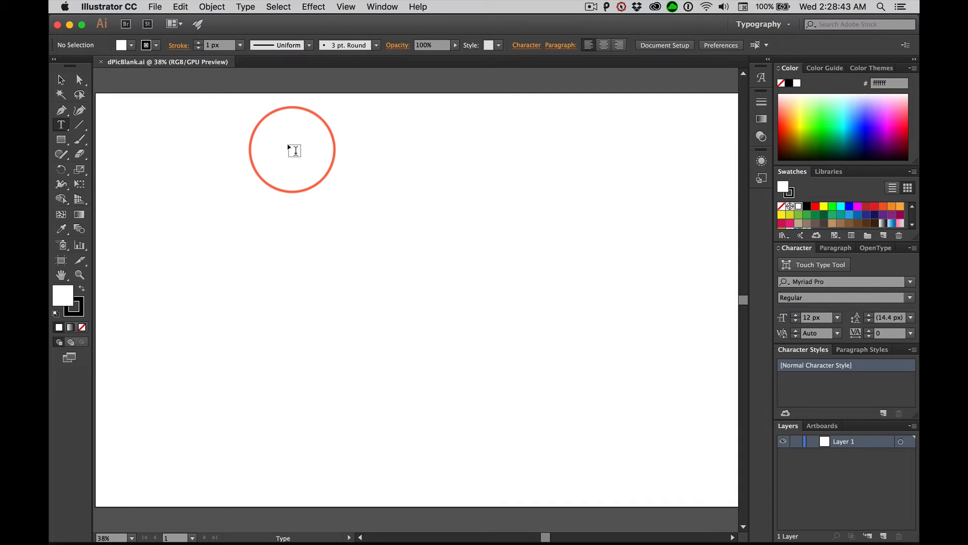
mouse_move(184, 154)
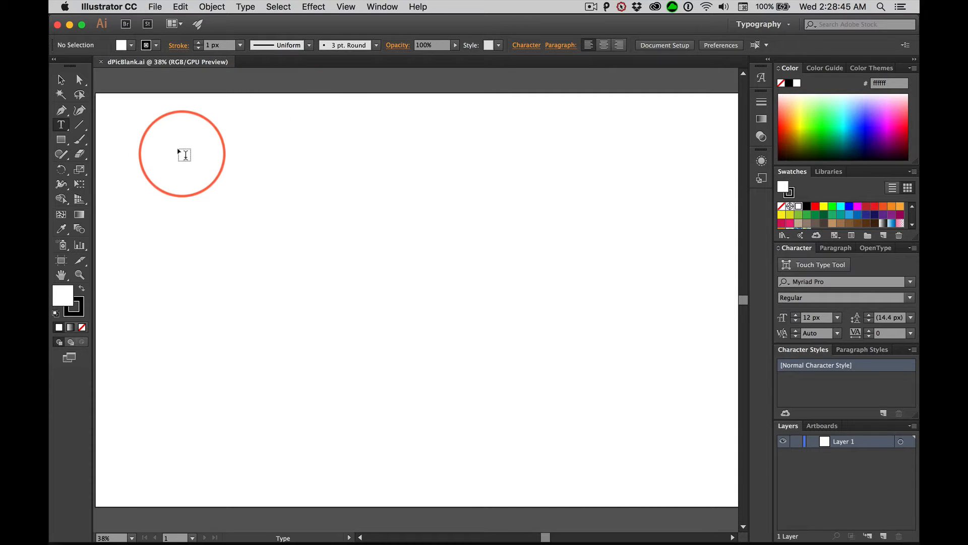
click(183, 155)
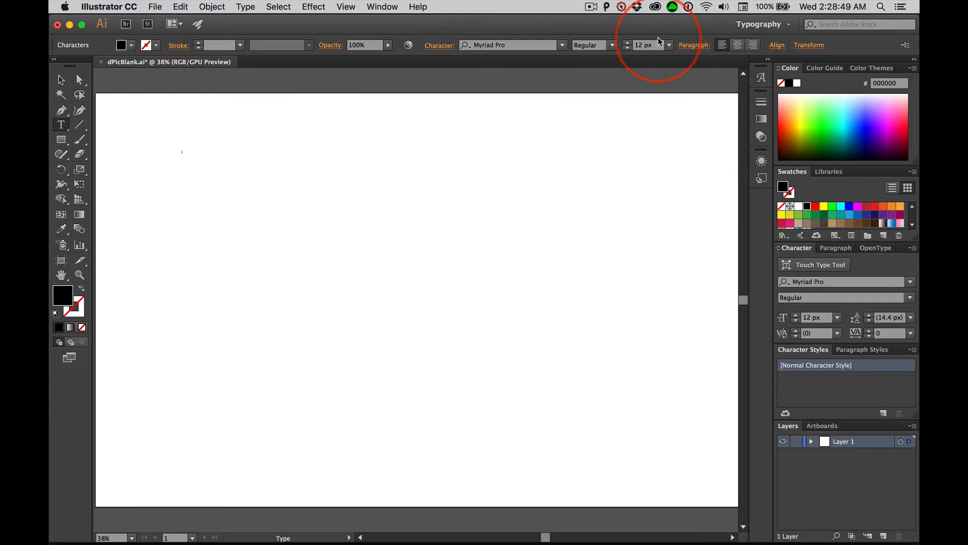
click(668, 45)
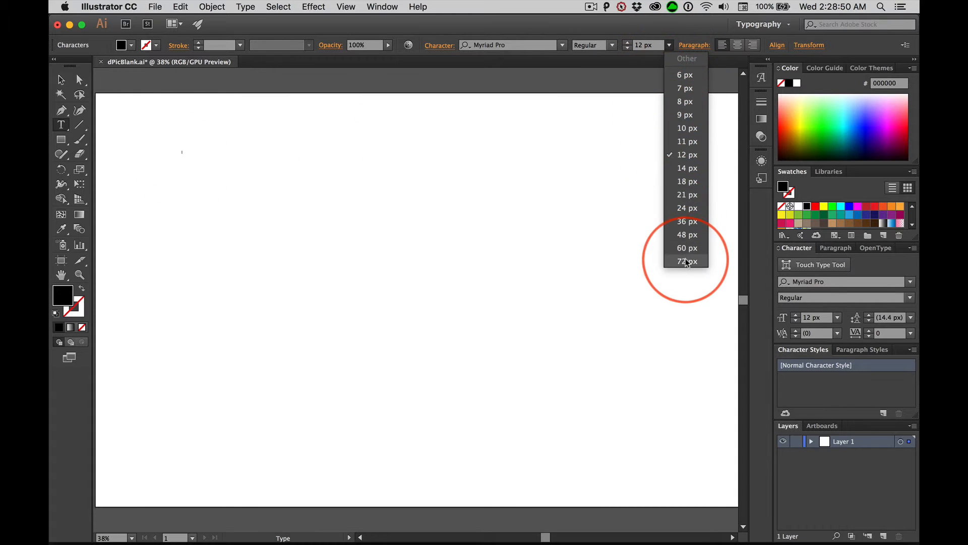
click(687, 260)
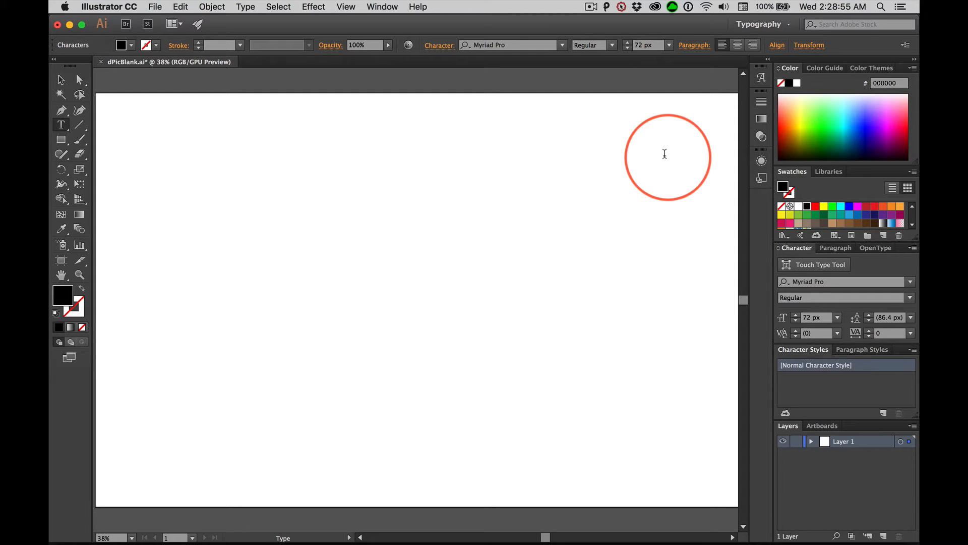
Enter 'Valhalla Theatre Arts Presents' then a second line 'Julius Ceasar', fixing the typo
key(cmd+v)
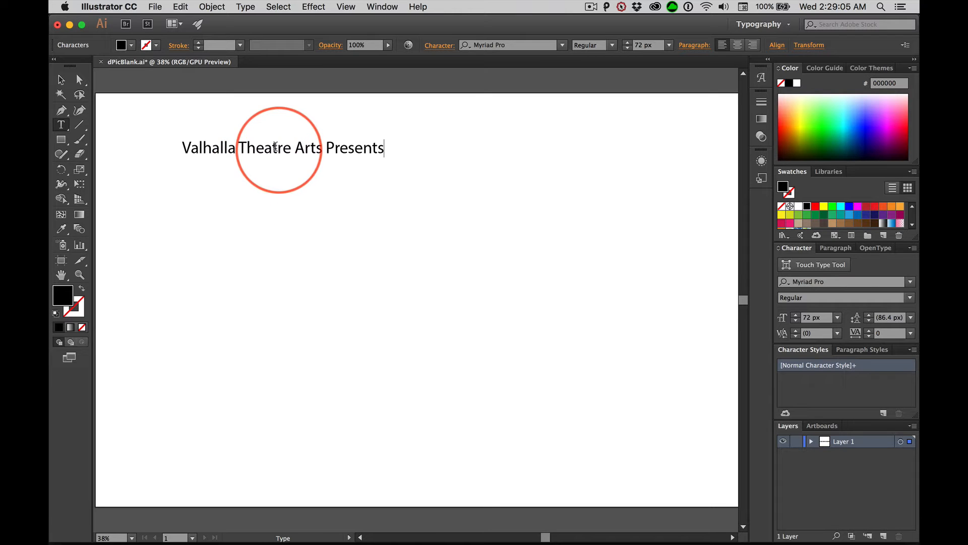
drag(279, 151, 350, 152)
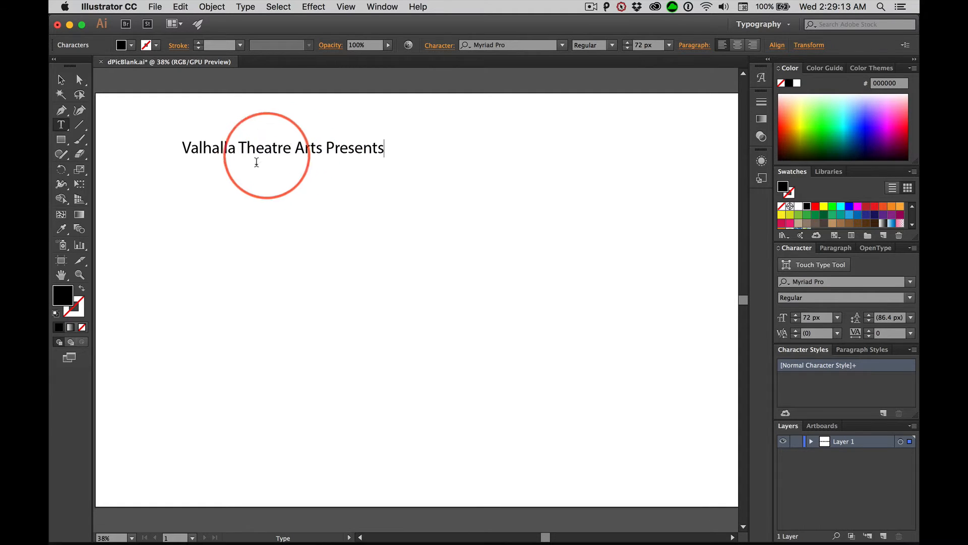
mouse_move(277, 164)
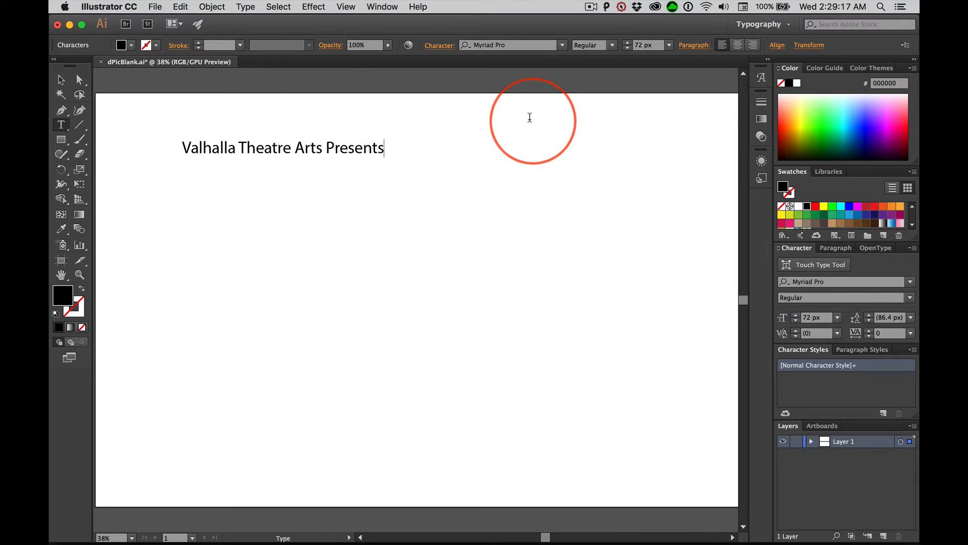
key(Return)
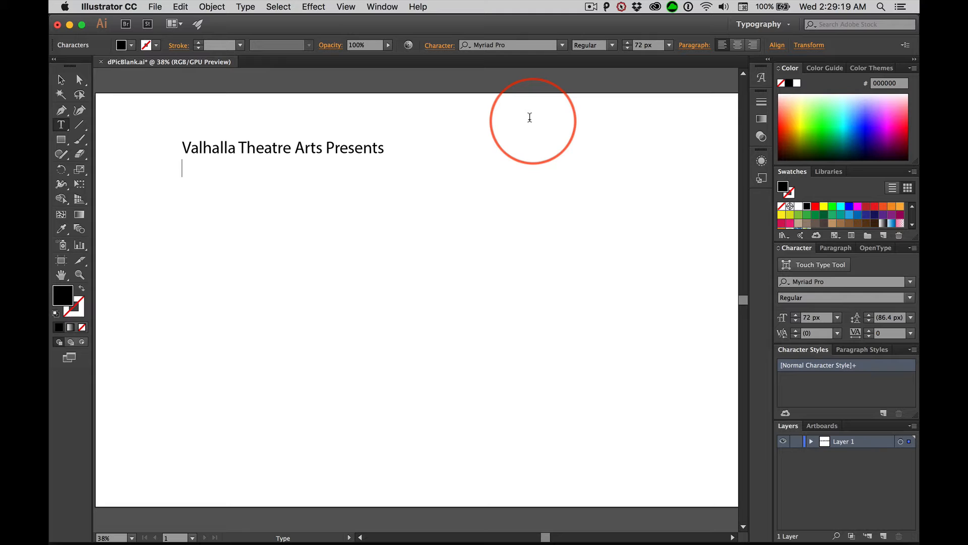
text(Jul)
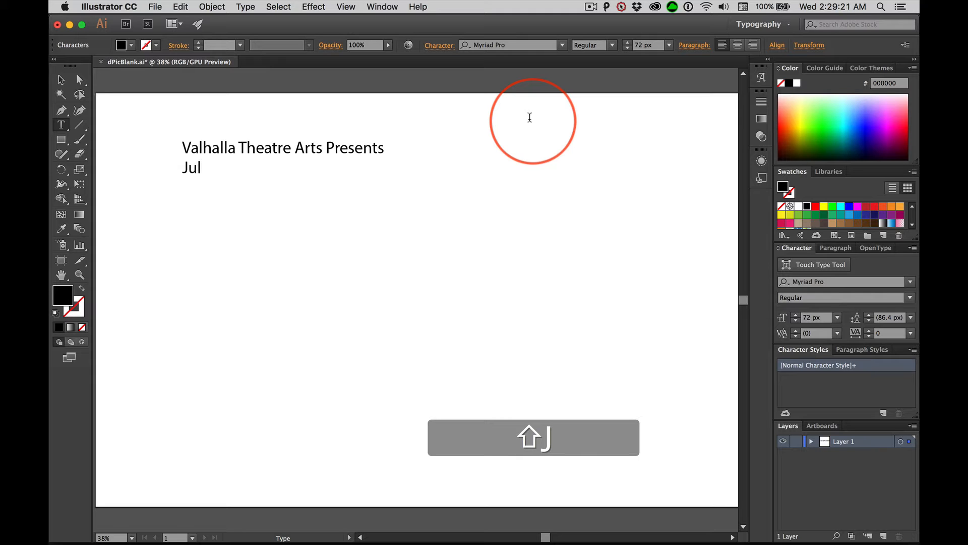
text(ia Cea)
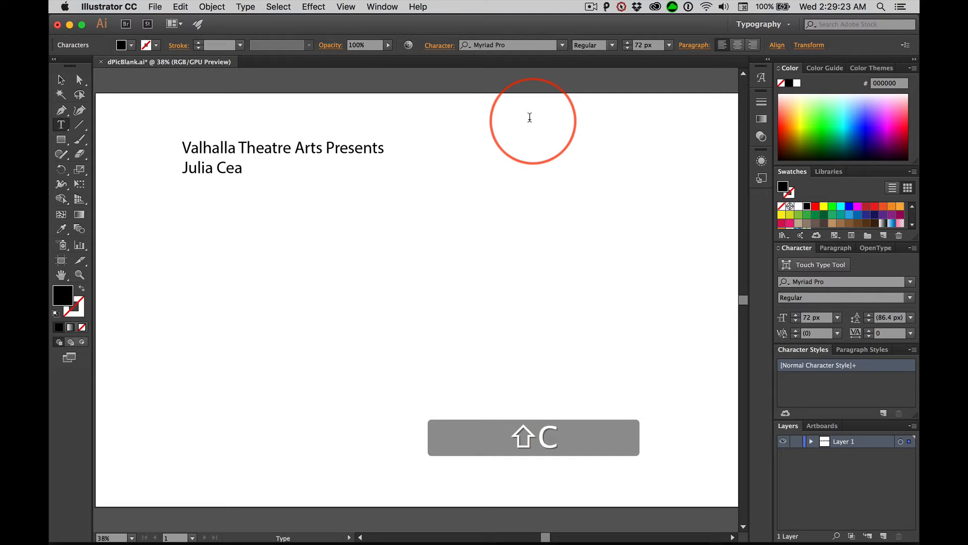
text(sar)
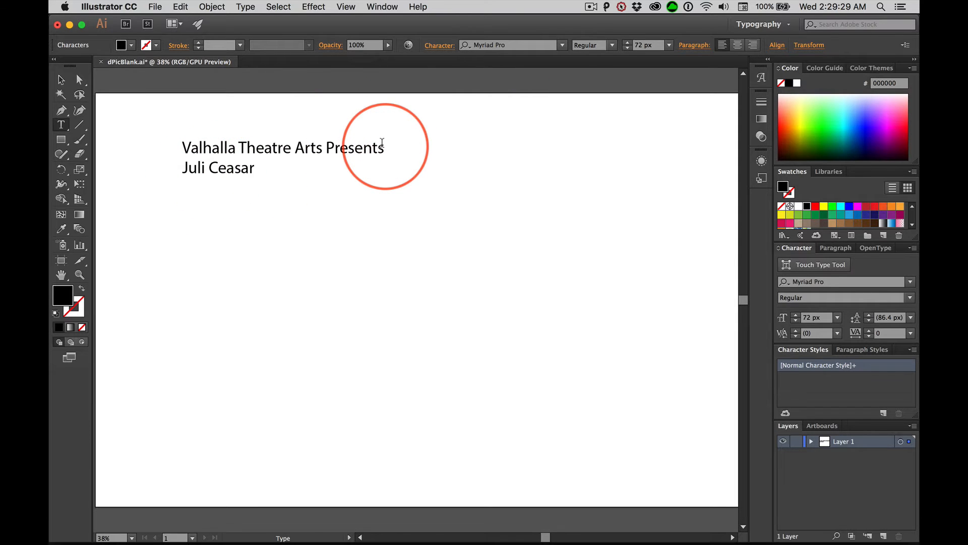
text(us)
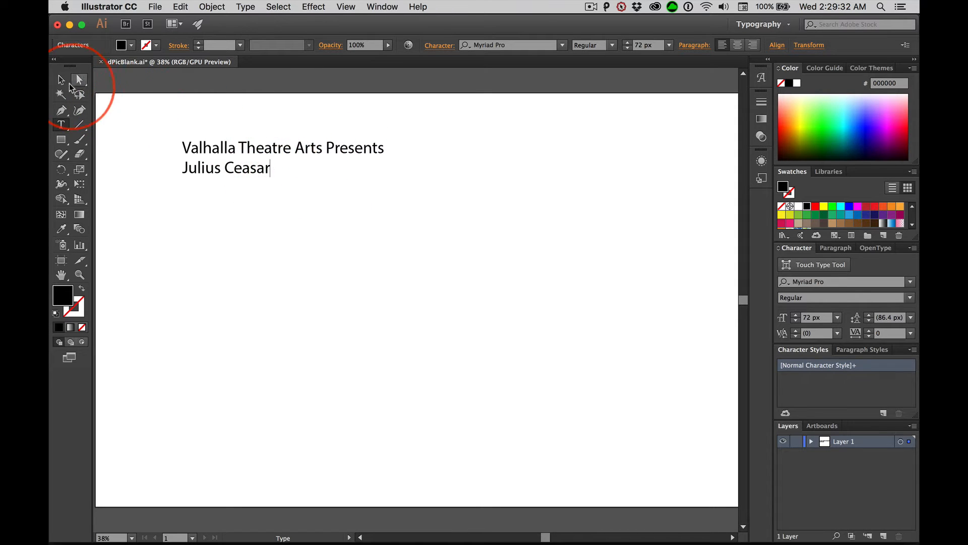
Finish editing and select the whole two-line text object with the Selection tool
click(61, 78)
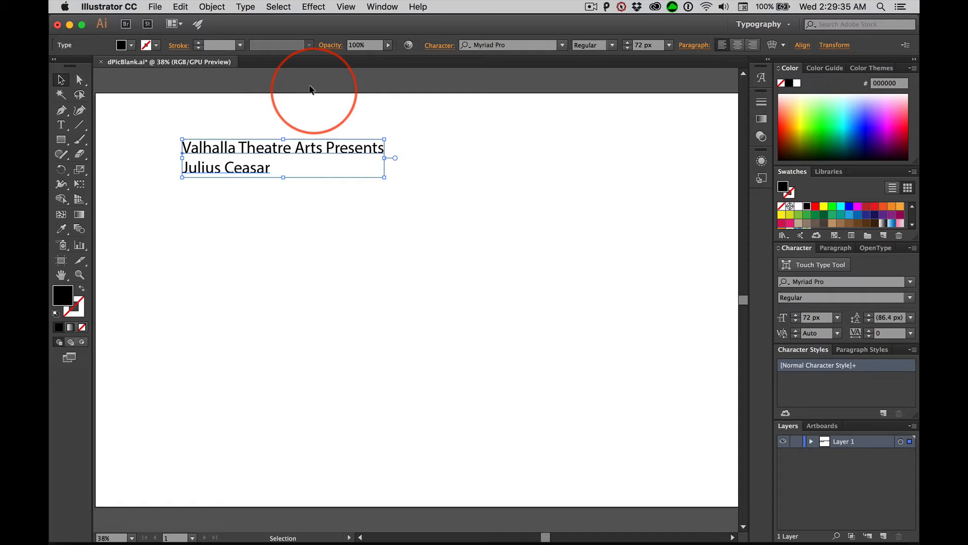
mouse_move(339, 162)
text(200)
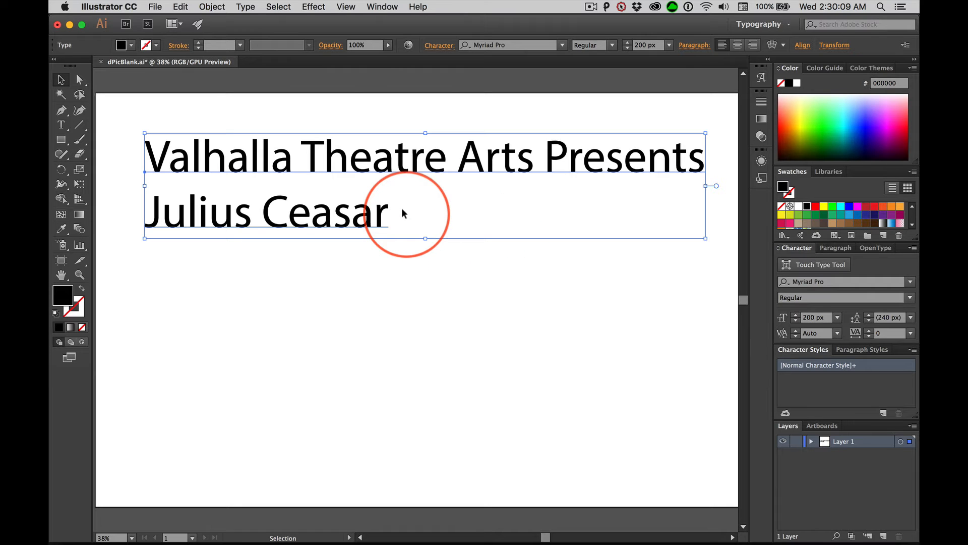
mouse_move(219, 173)
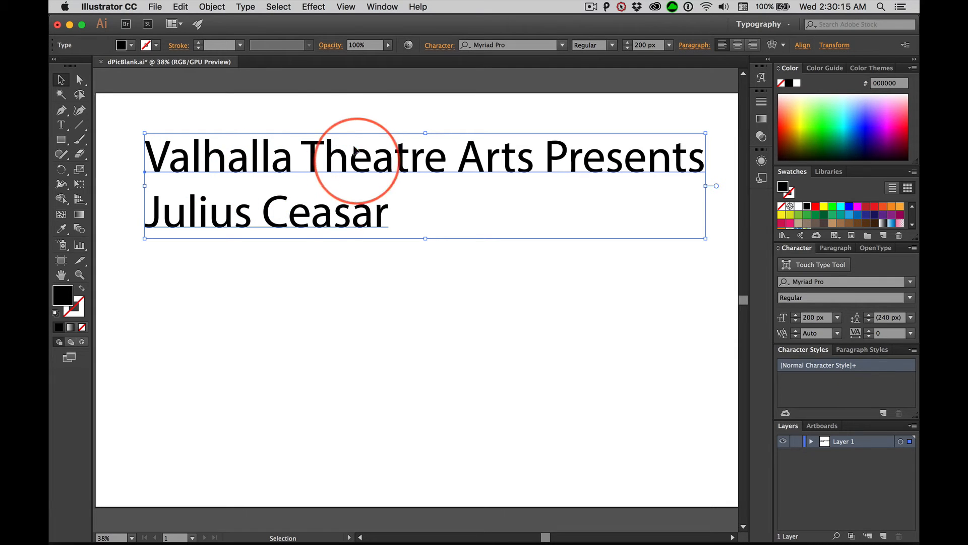
mouse_move(317, 122)
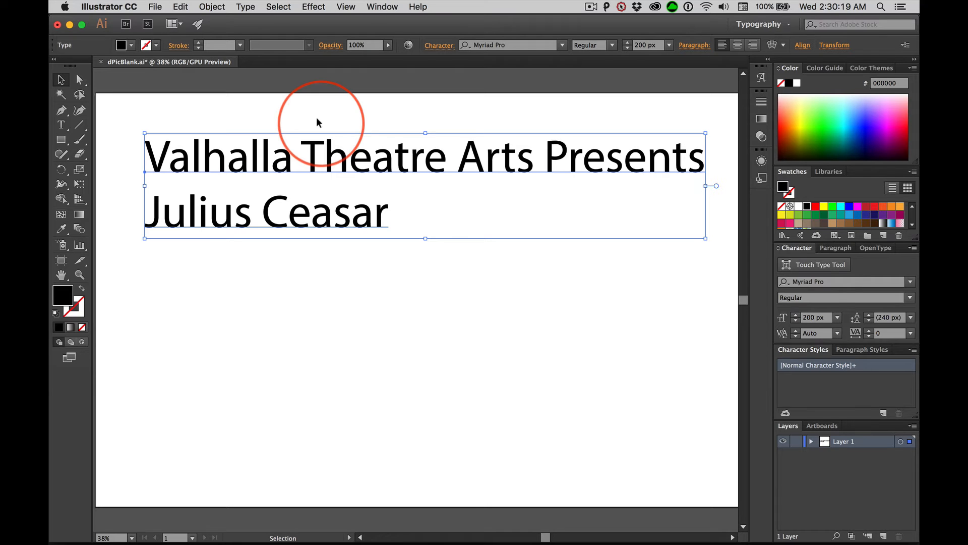
mouse_move(146, 221)
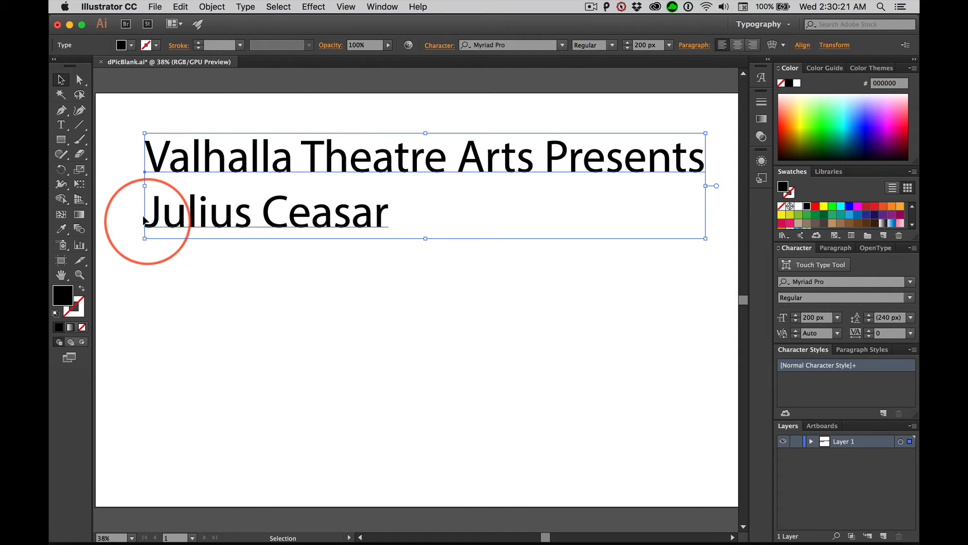
mouse_move(722, 45)
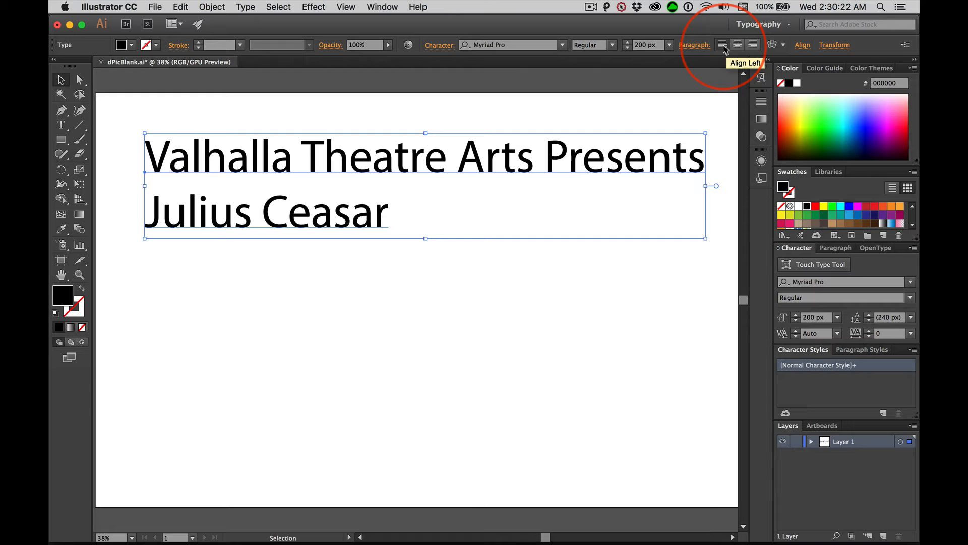
mouse_move(753, 47)
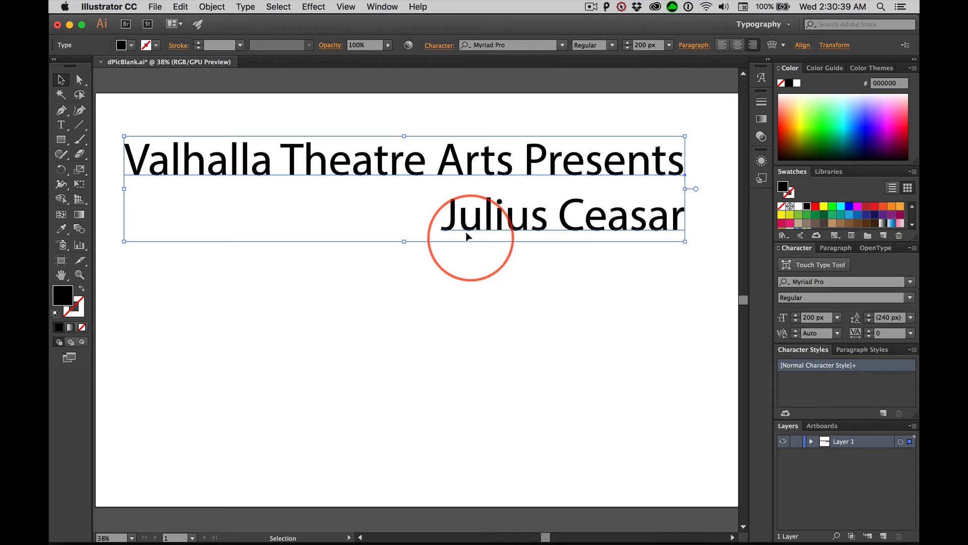
mouse_move(251, 206)
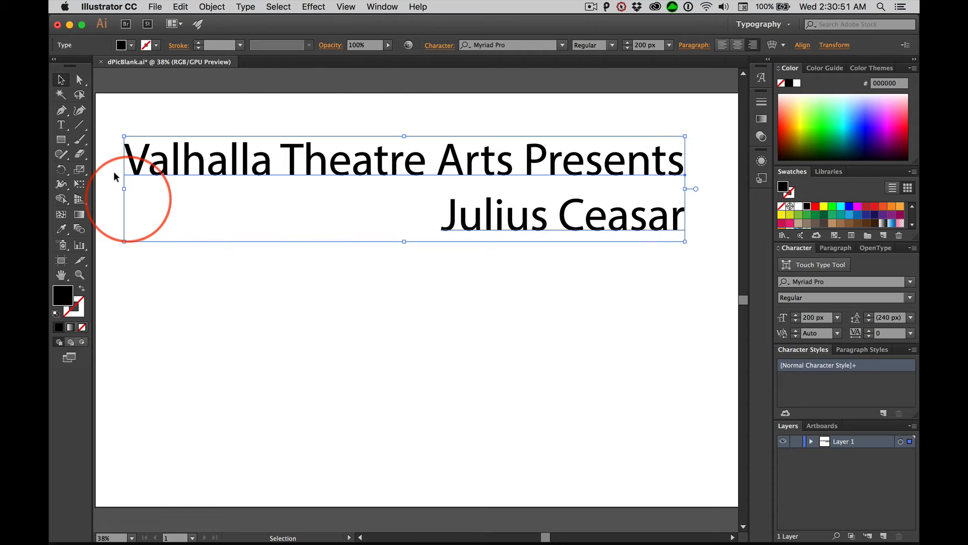
mouse_move(216, 174)
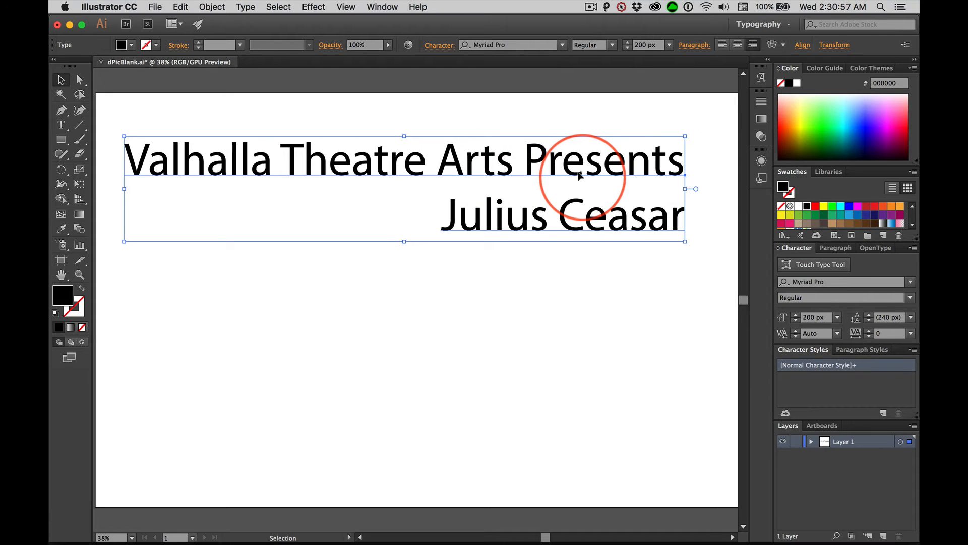
mouse_move(290, 158)
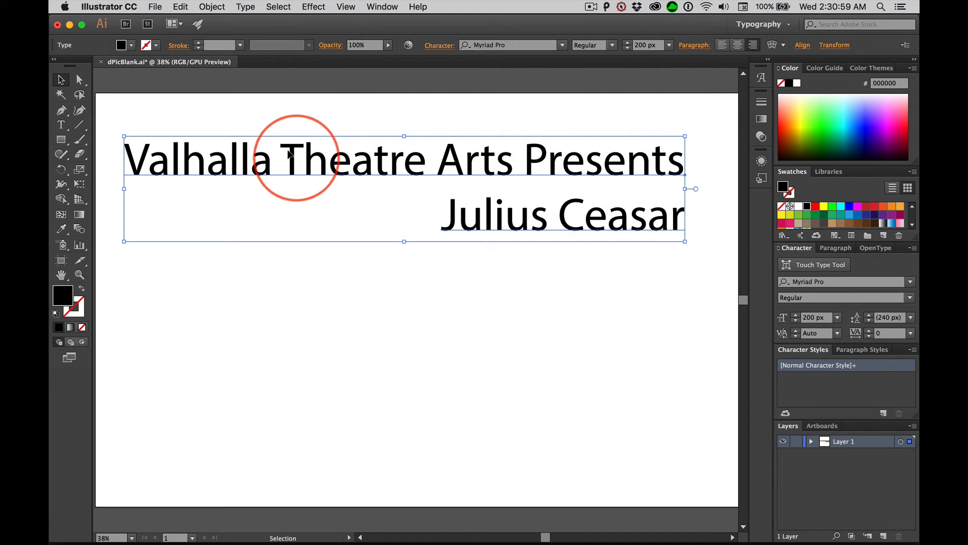
Center-align both text lines and begin saving the document under a new name
click(722, 45)
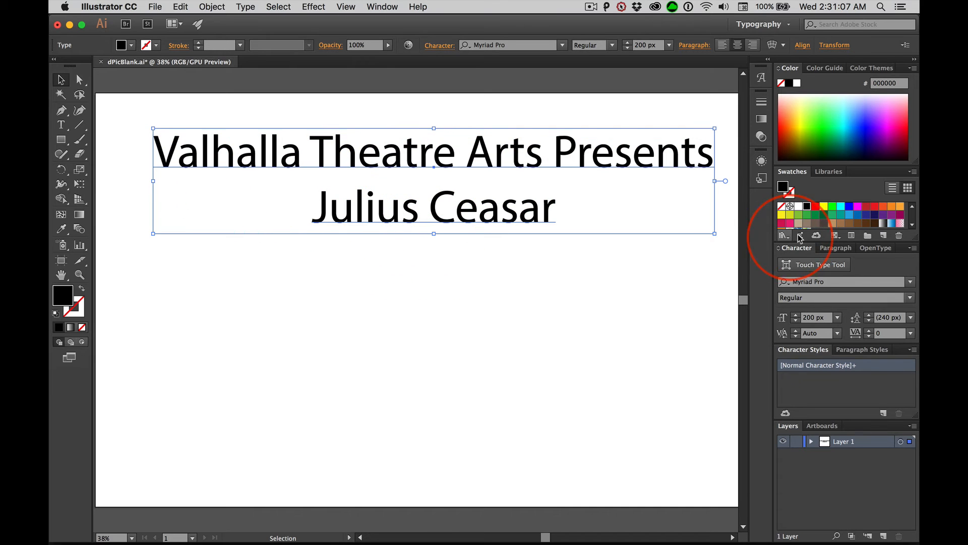
mouse_move(401, 239)
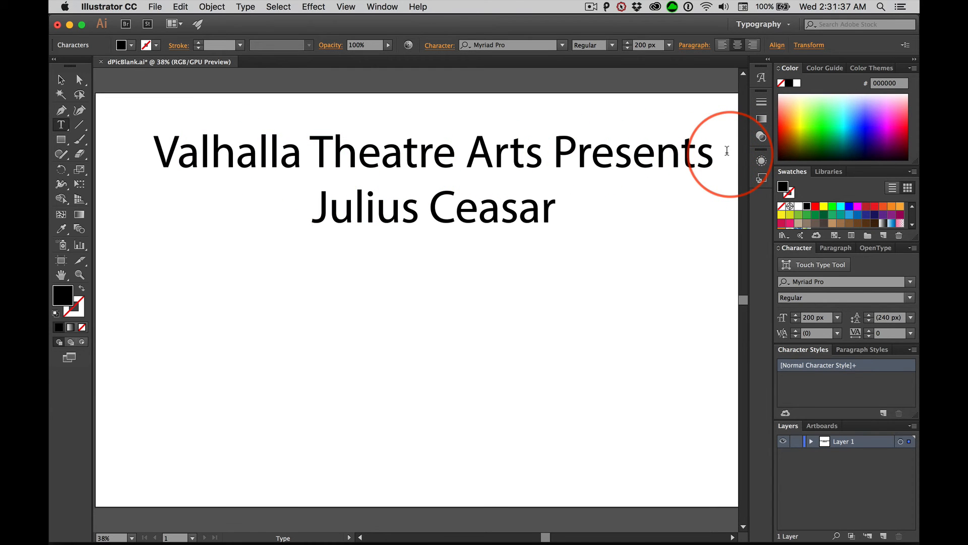
mouse_move(62, 79)
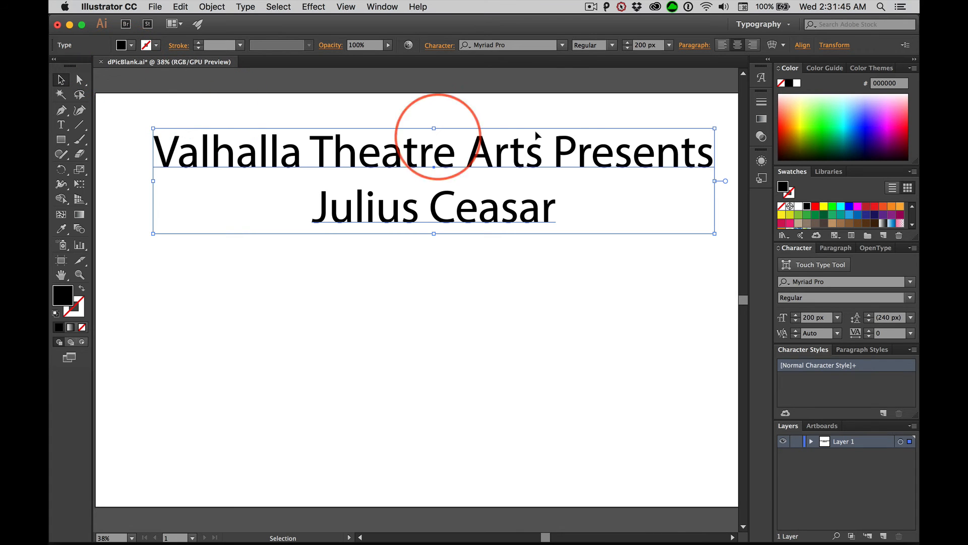
key(shift+cmd+s)
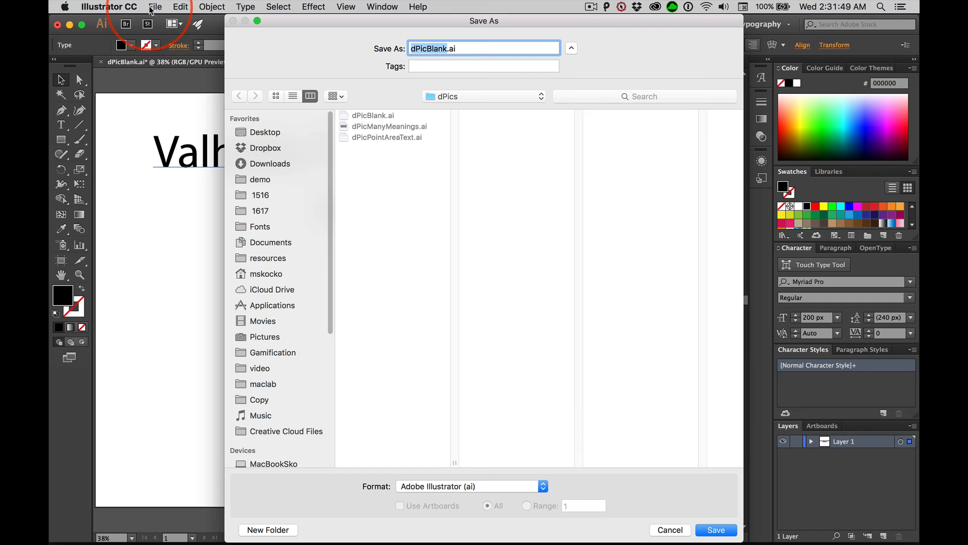
mouse_move(438, 101)
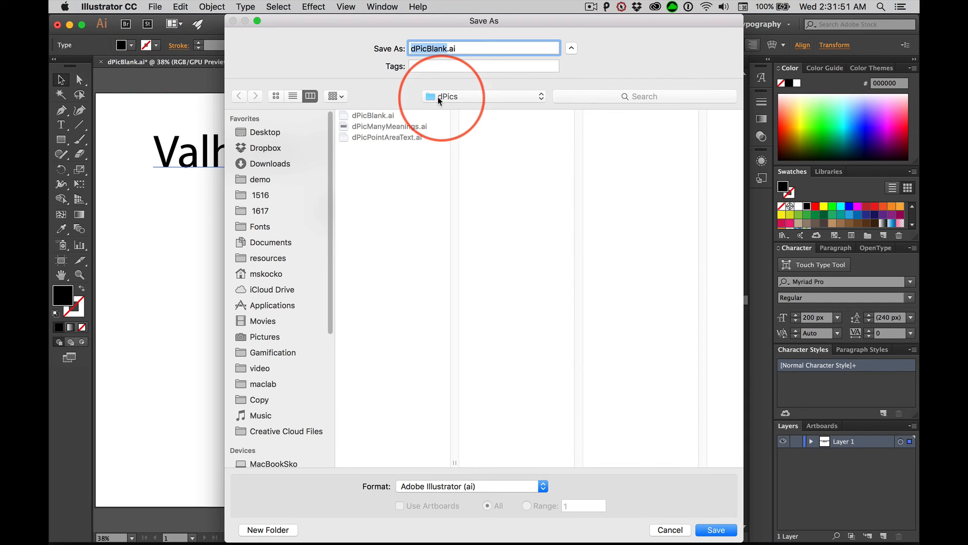
mouse_move(450, 101)
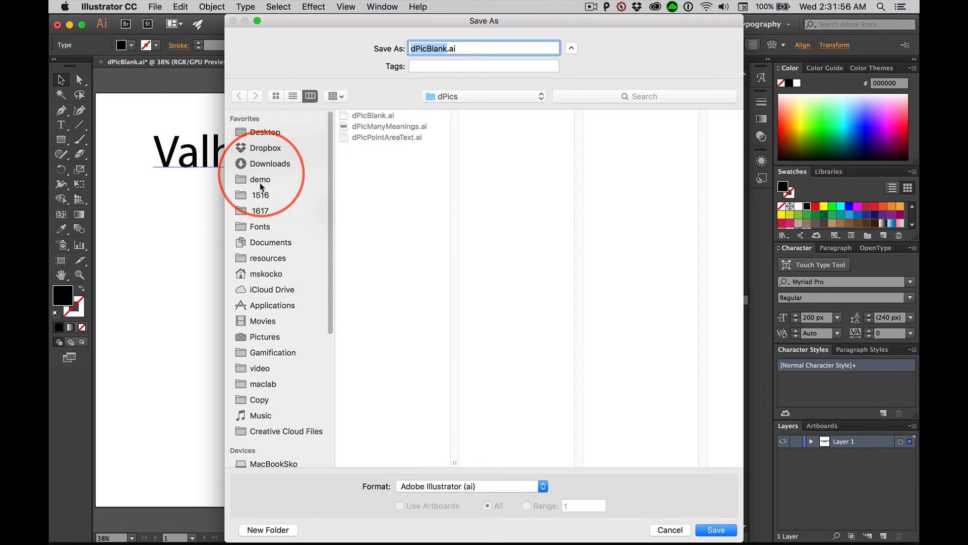
Create a posters folder inside Documents and name the file juliasCeasar.ai
click(271, 242)
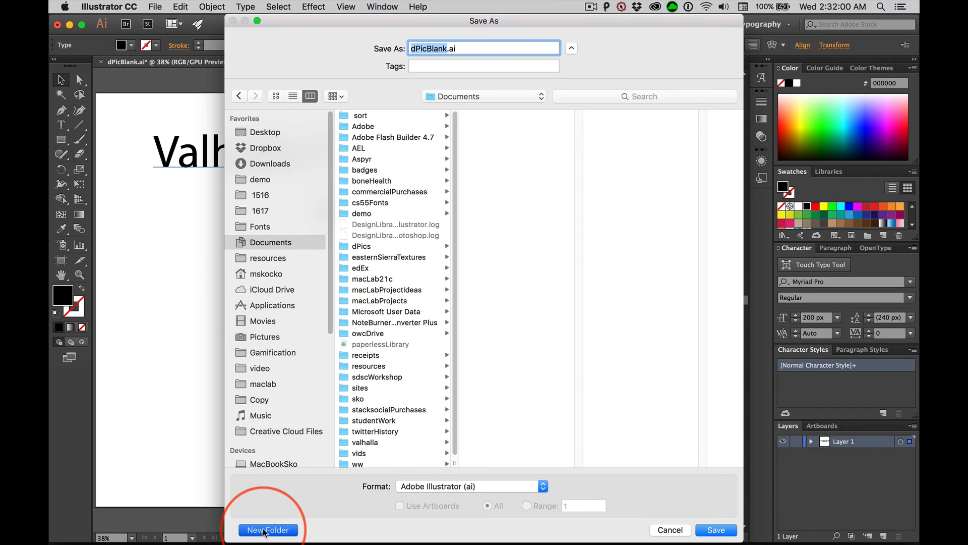
click(268, 530)
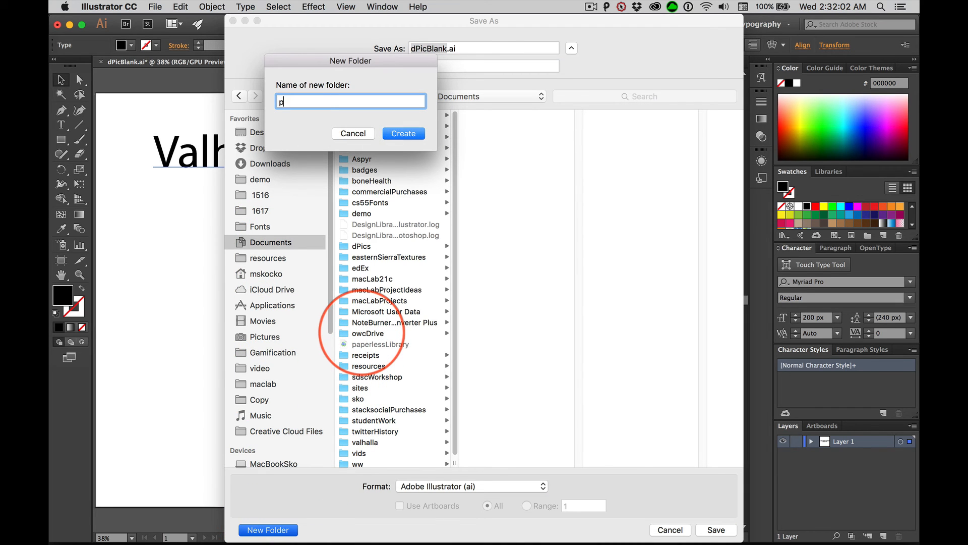
text(osters)
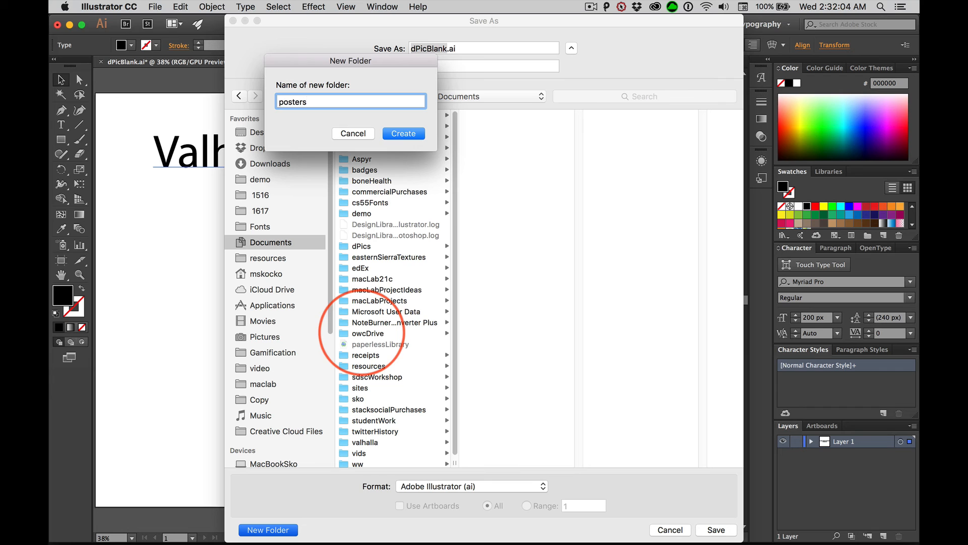
click(403, 133)
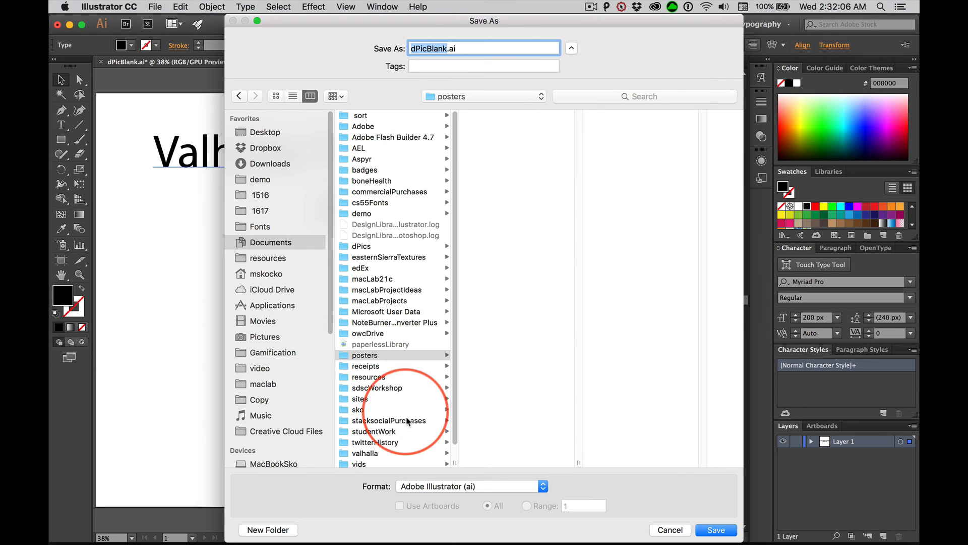
mouse_move(429, 62)
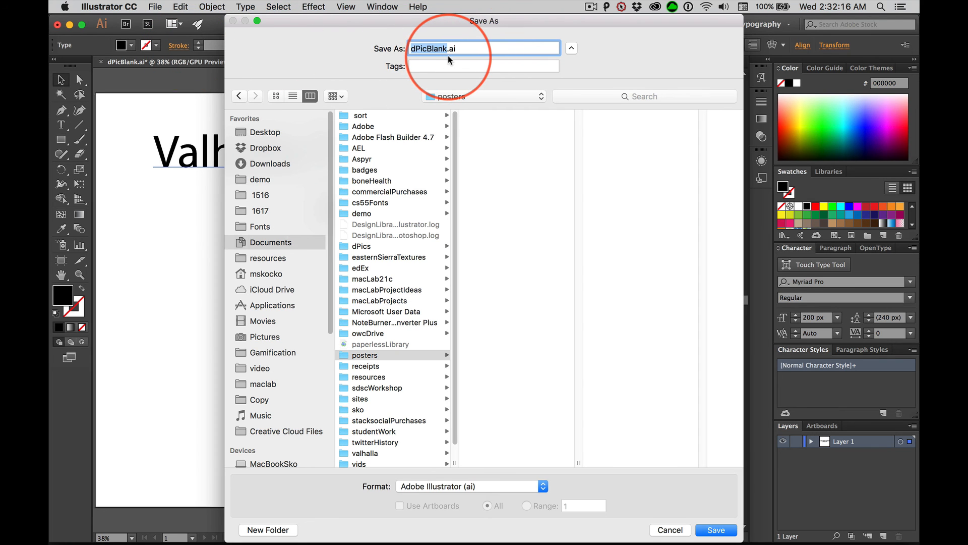
mouse_move(484, 47)
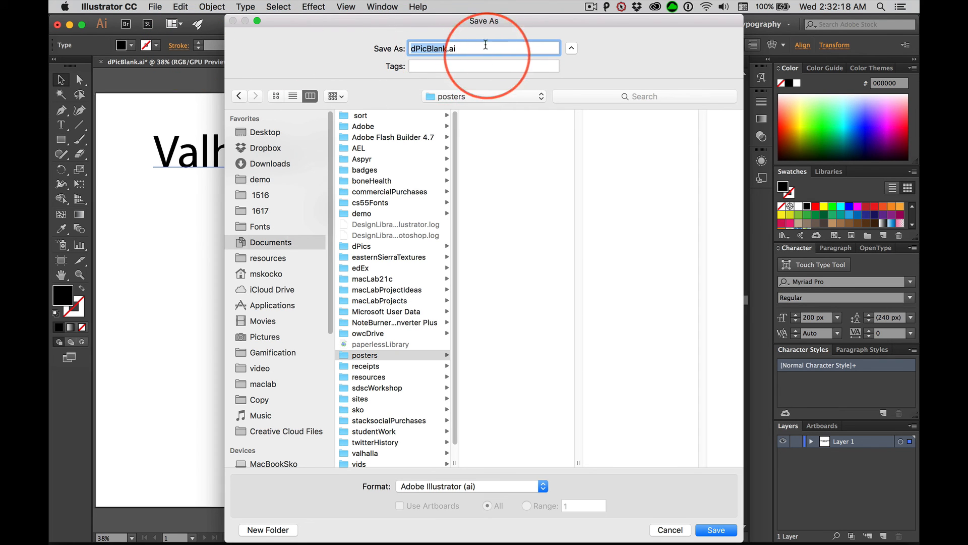
mouse_move(623, 262)
text(julia)
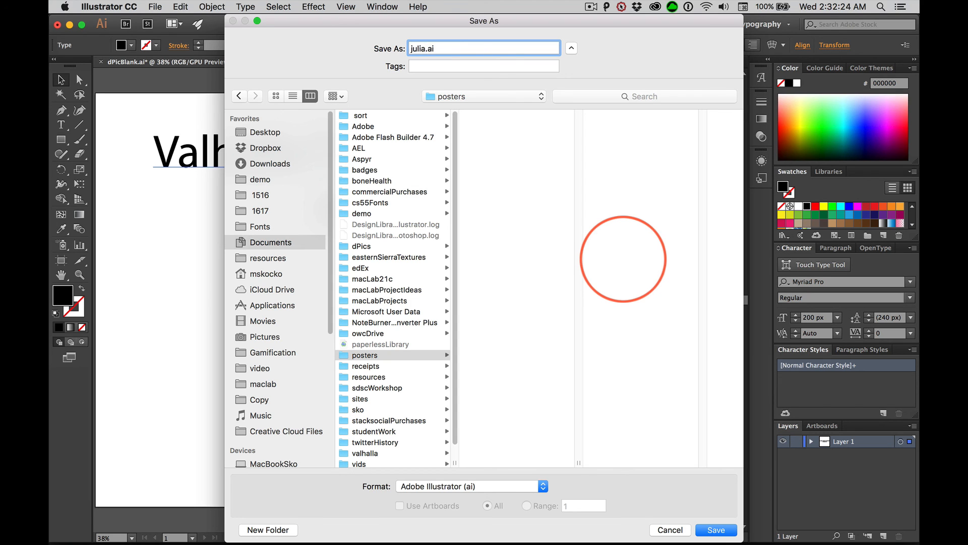
text(sCeasar)
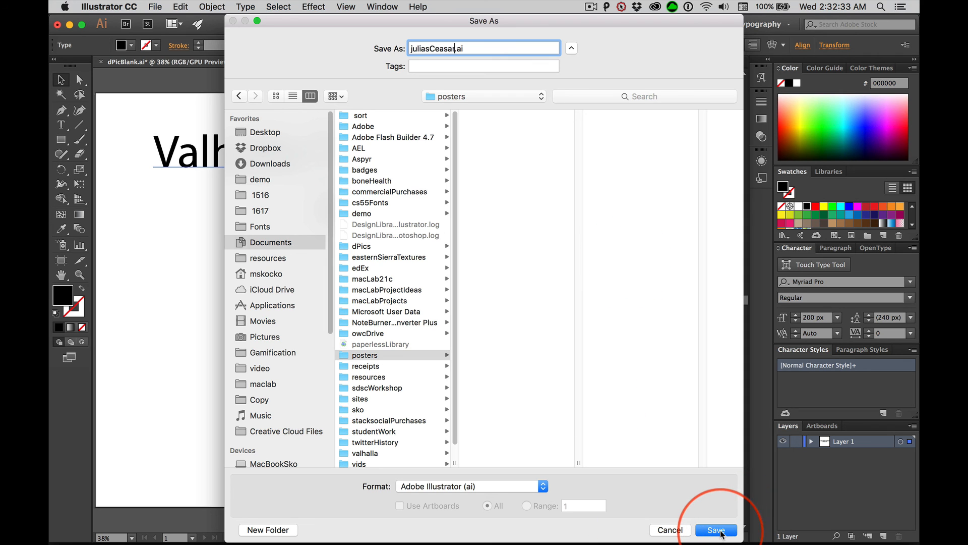
Save juliasCeasar.ai into the posters folder, accepting the default Illustrator options
click(715, 530)
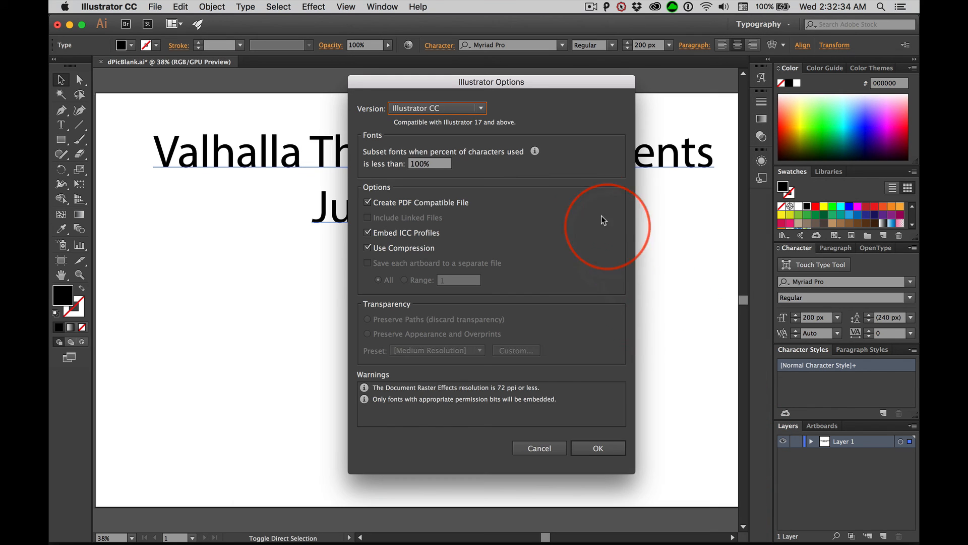
click(597, 448)
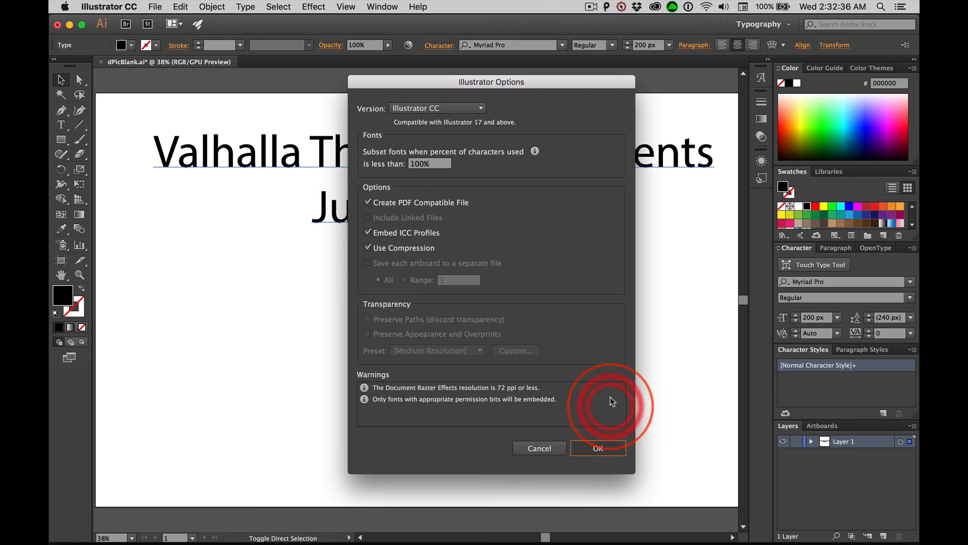
click(596, 447)
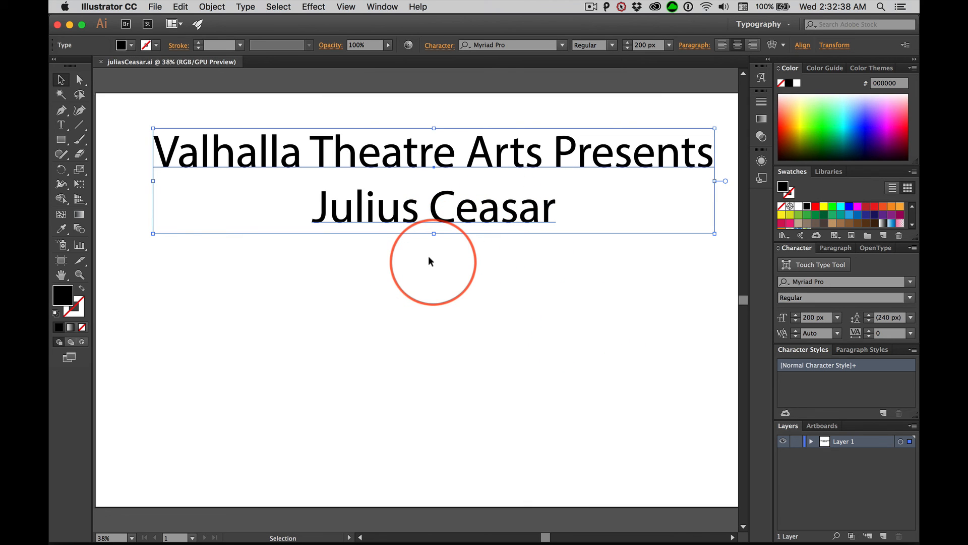